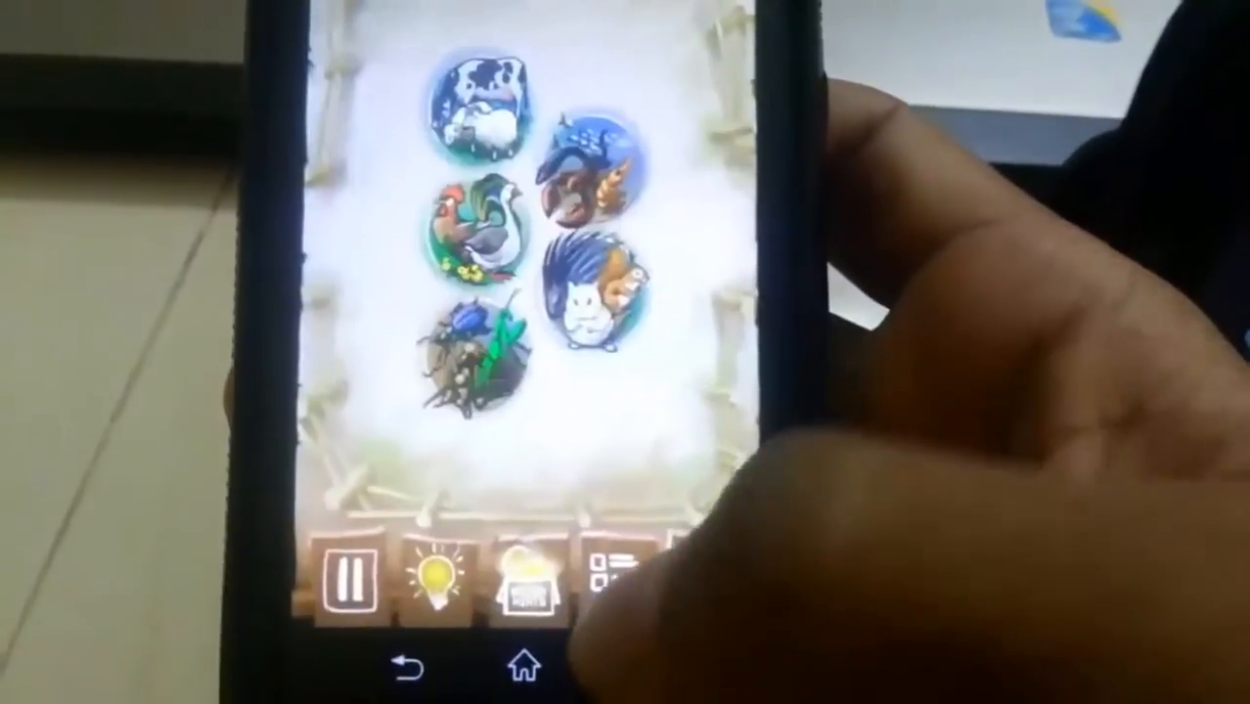
Enable Helium's 'App Data Only (smaller backups)' option on the Backup tab.
left_click(602, 574)
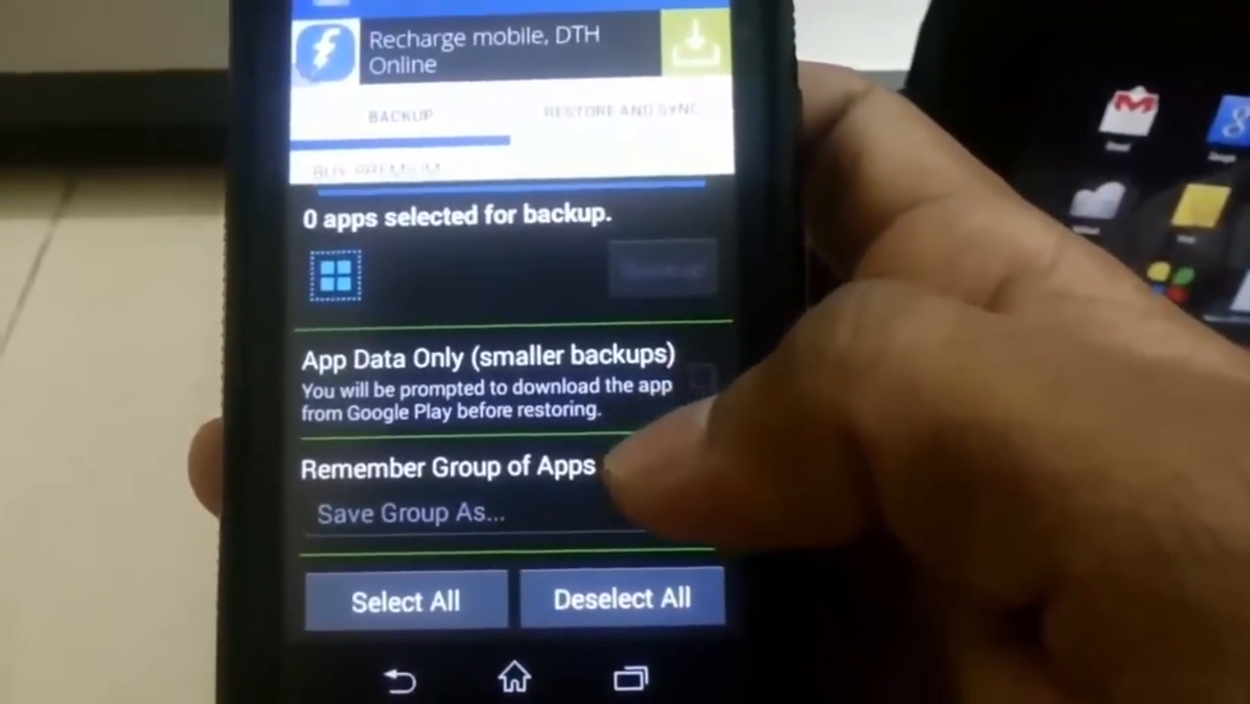
left_click(706, 375)
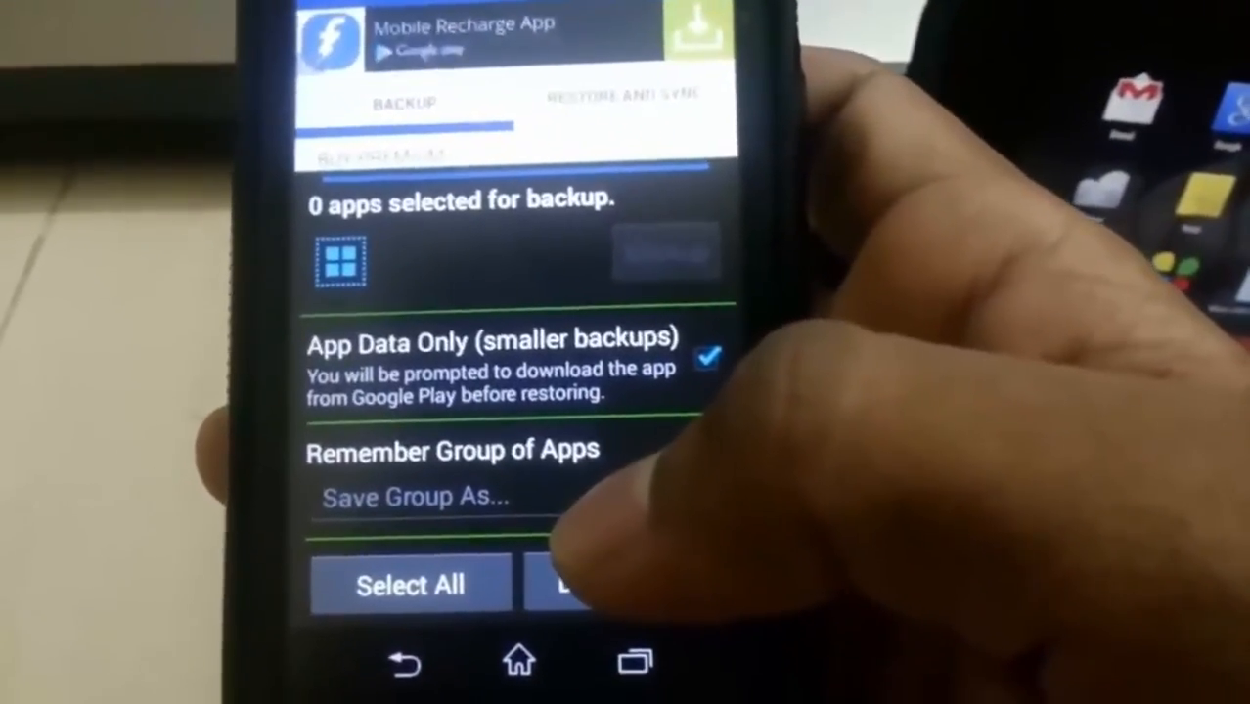
left_click(708, 358)
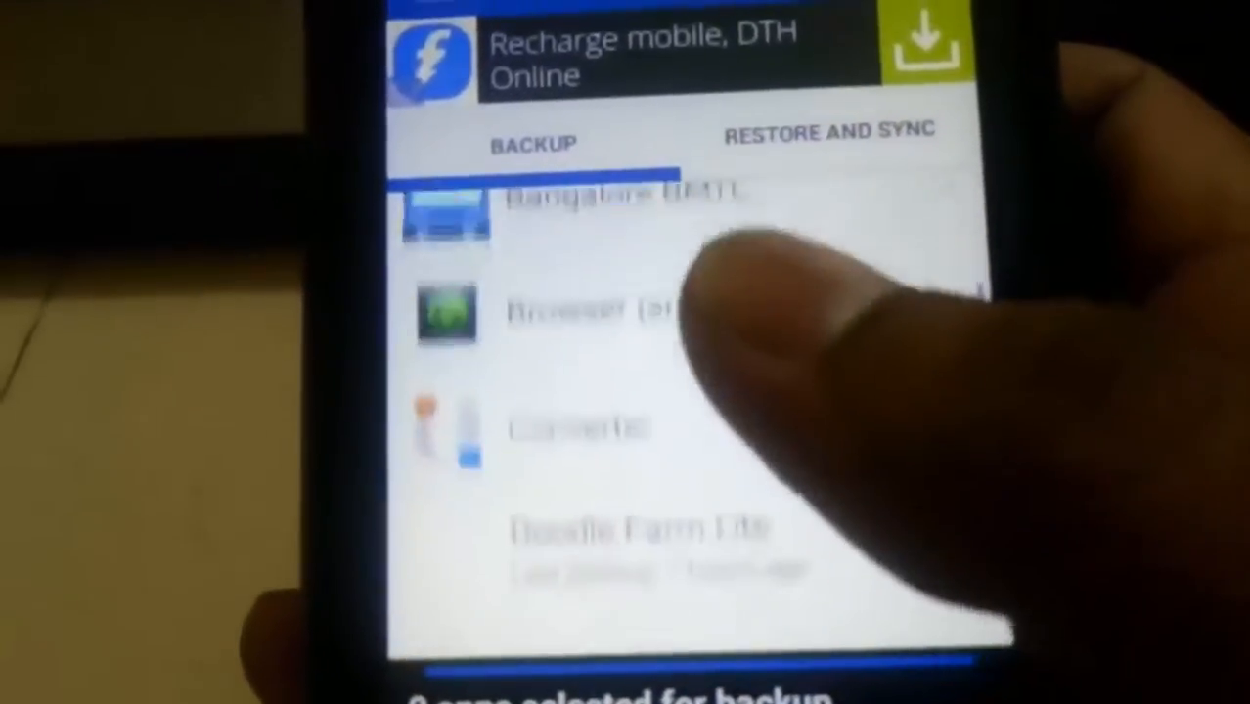
Scroll through the installed apps list to find the apps to back up.
scroll("down", 3)
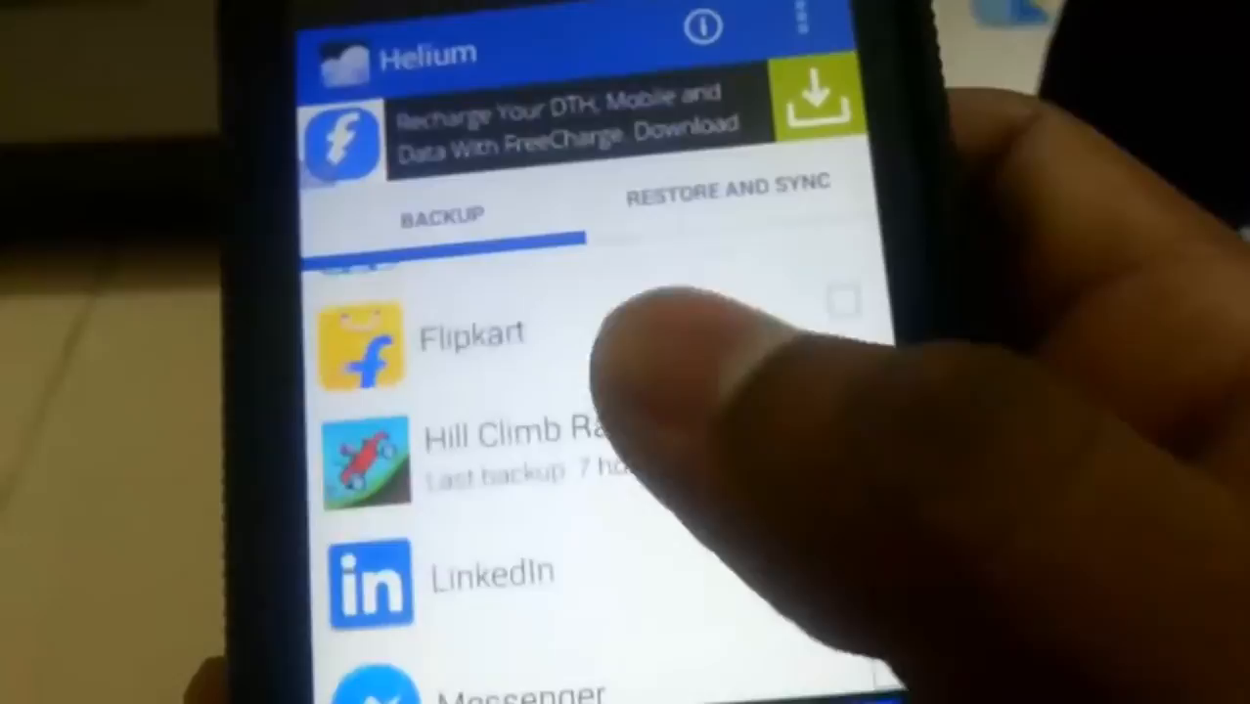
scroll("up", 3)
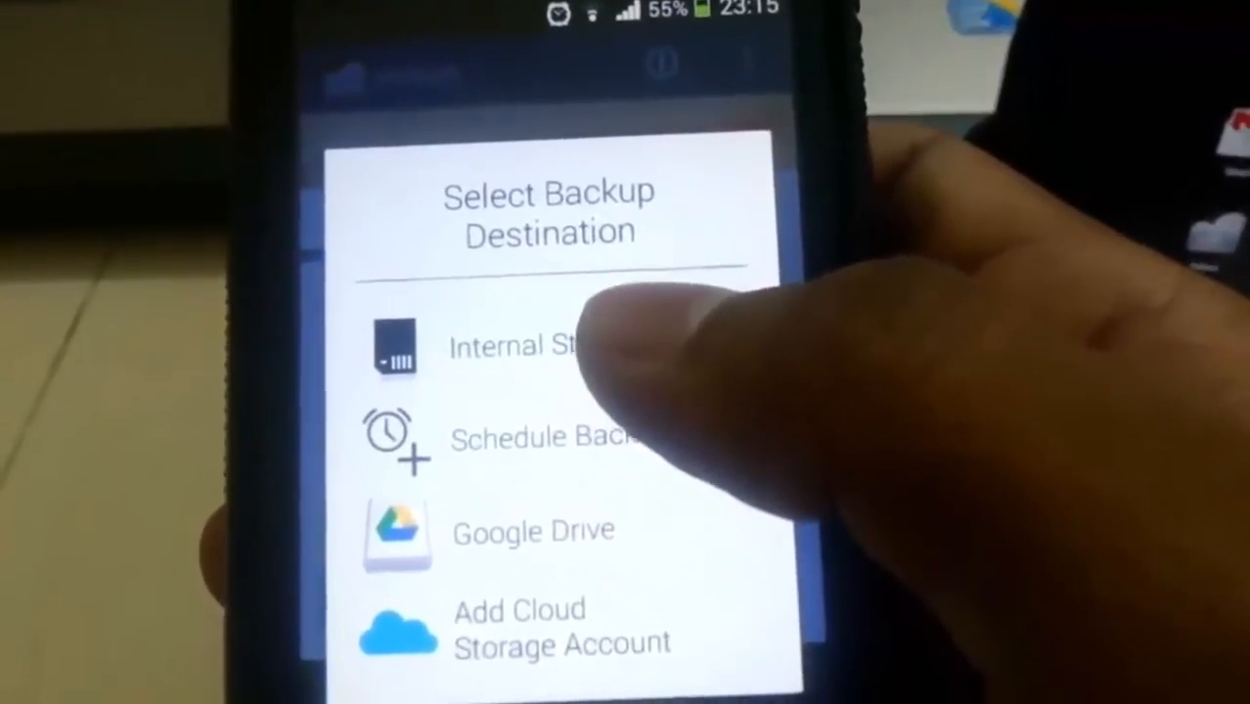
left_click(508, 345)
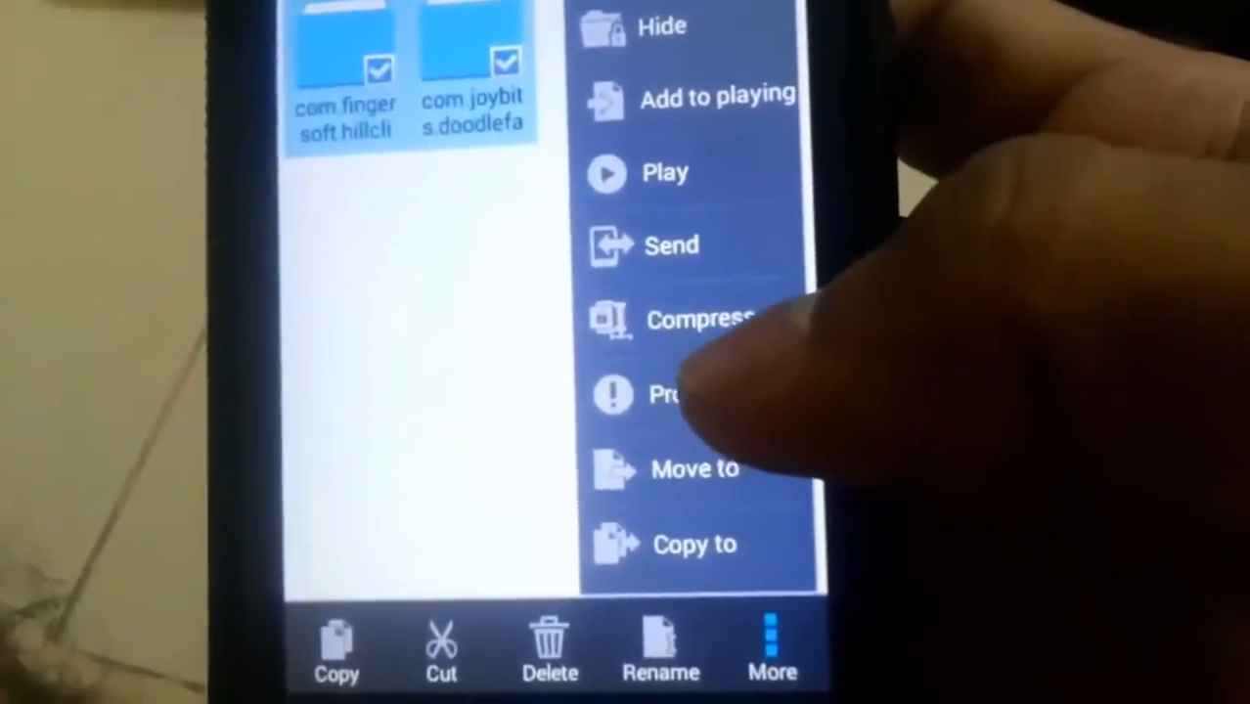
Compress the two backup folders into carbon.zip with Standard level.
left_click(698, 320)
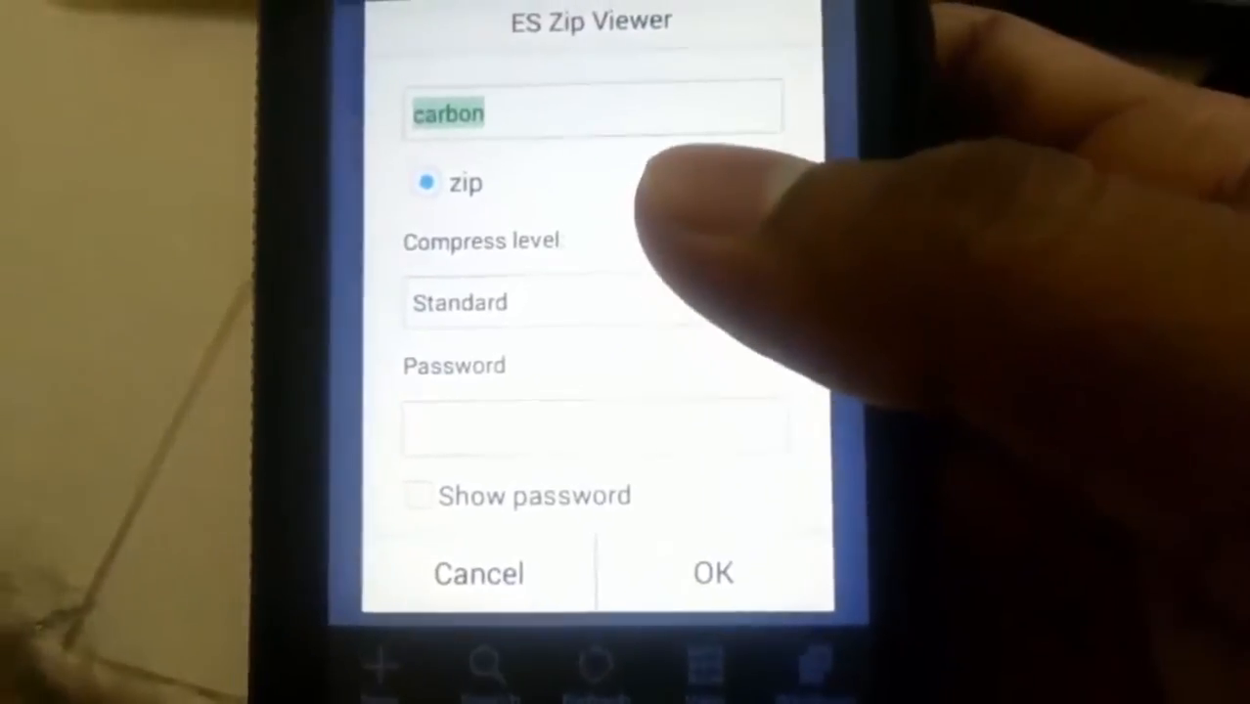
left_click(713, 572)
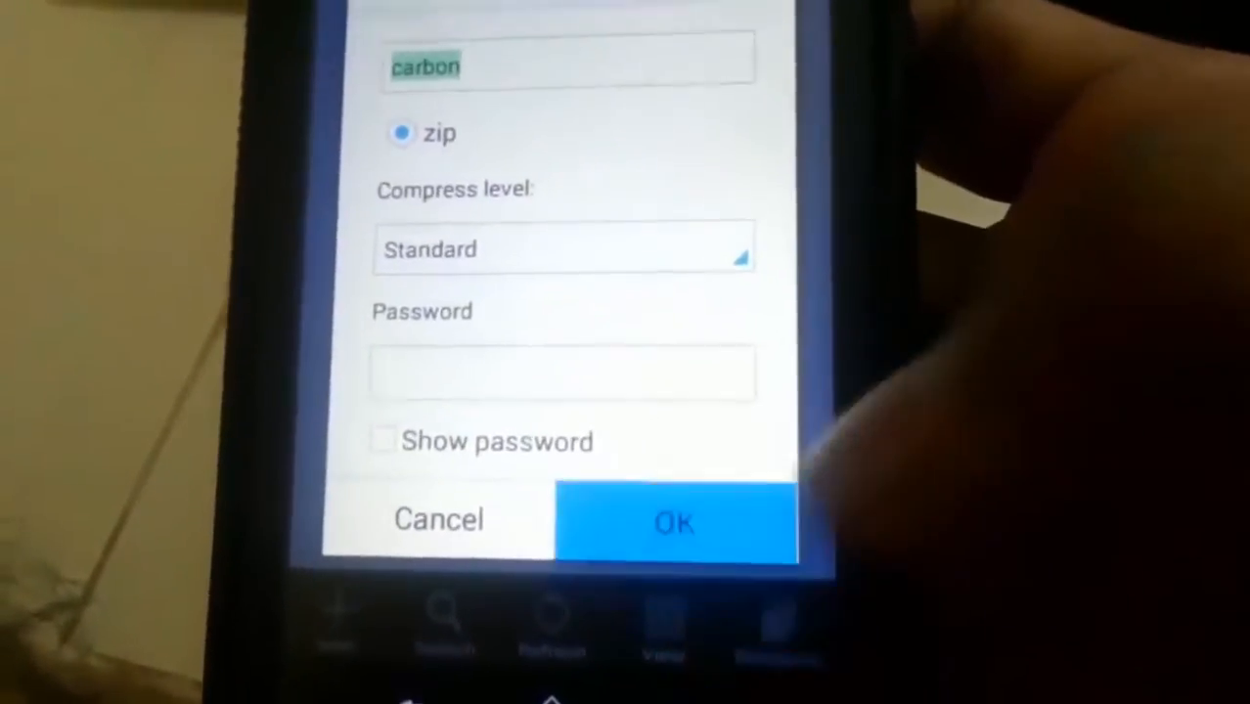
left_click(673, 521)
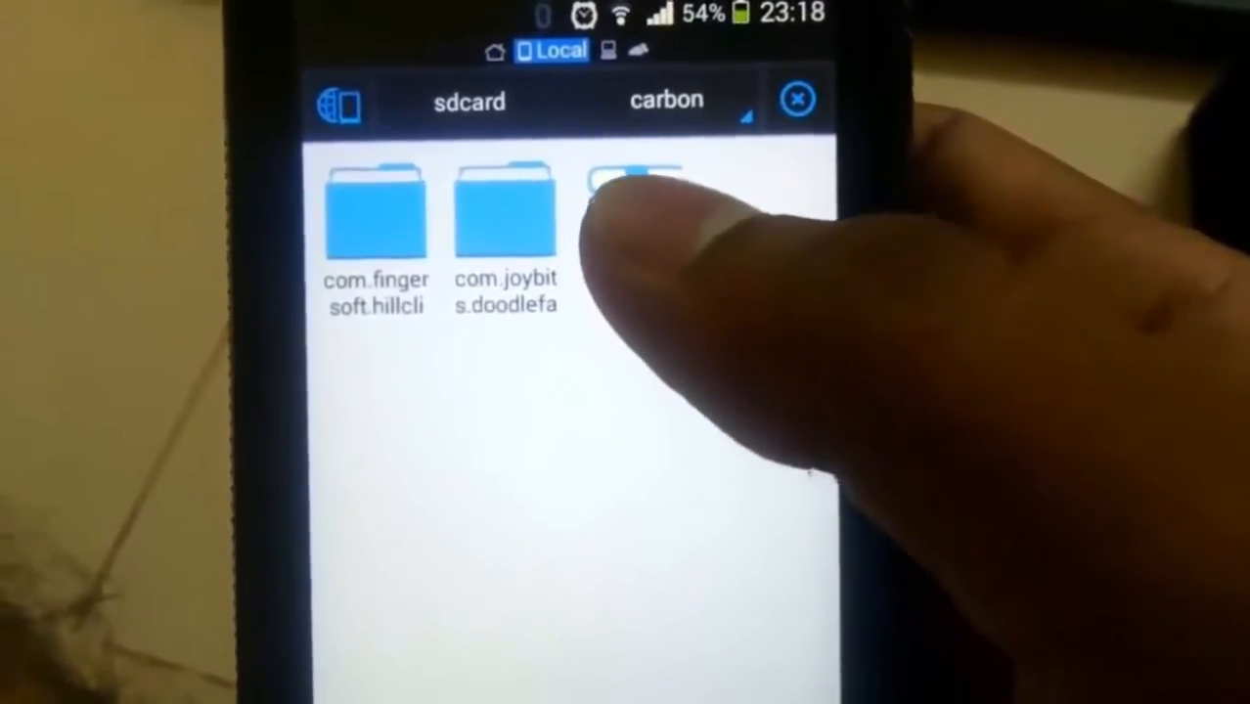
left_click(636, 195)
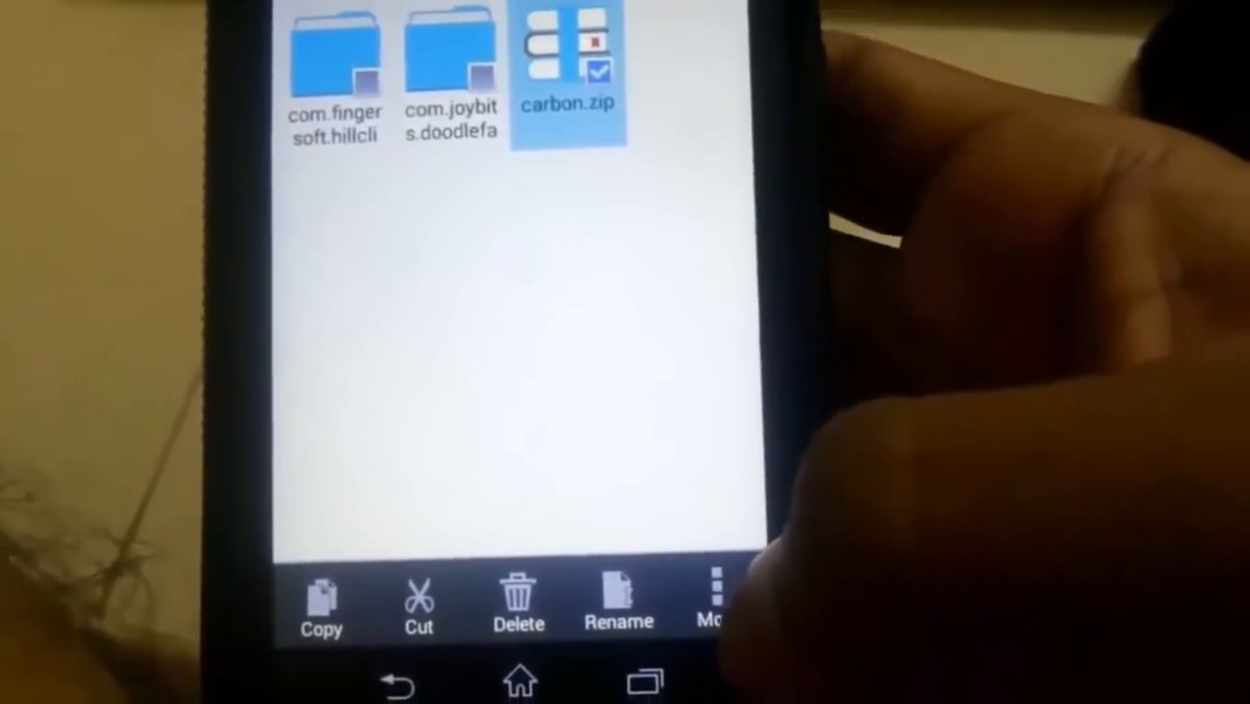
left_click(711, 601)
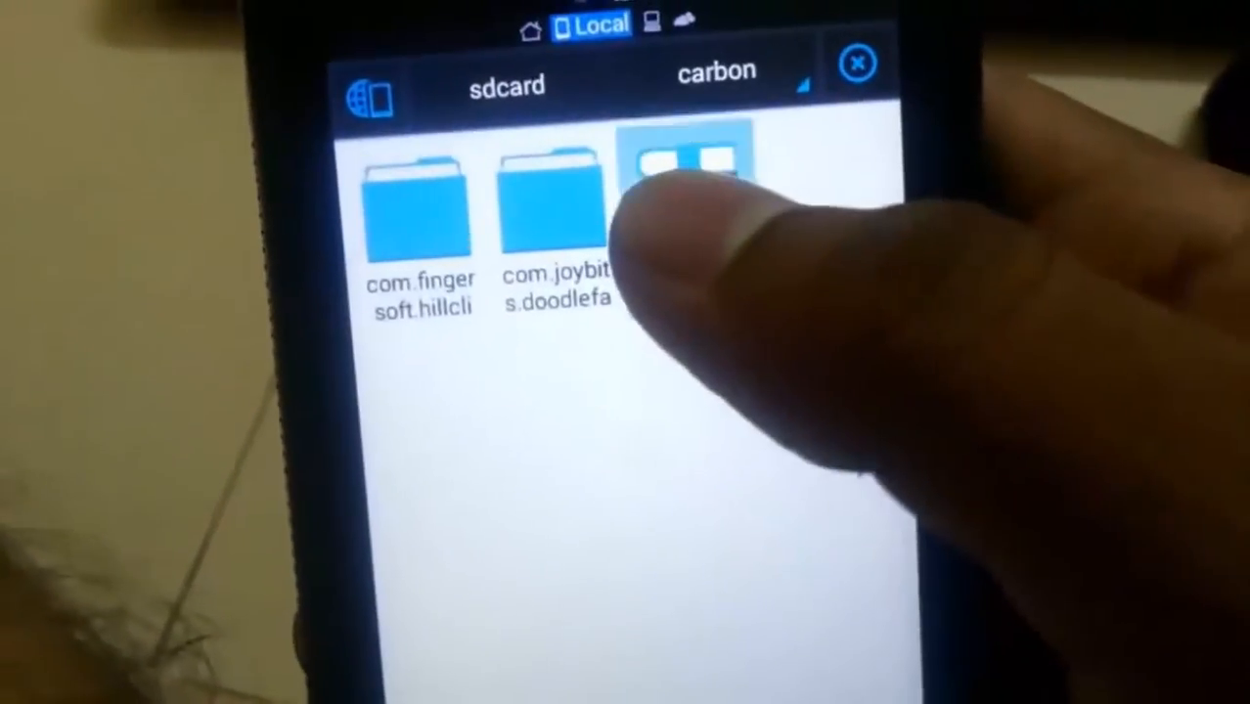
left_click(674, 176)
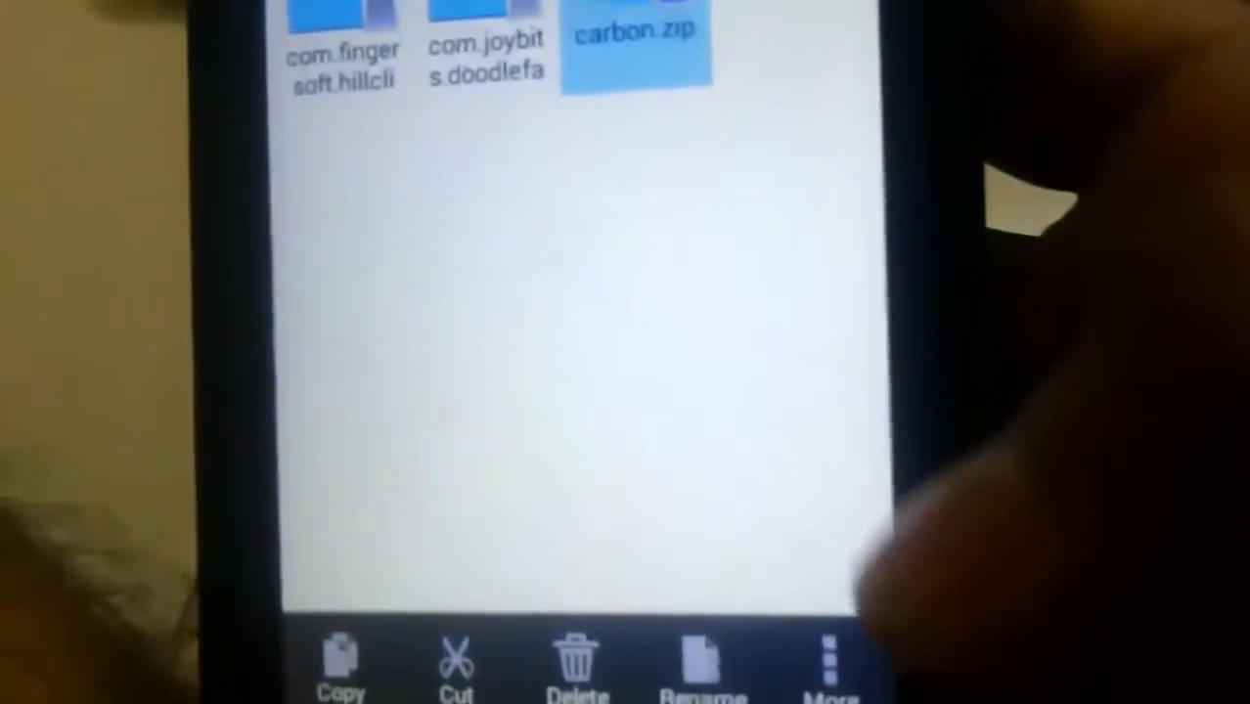
Share carbon.zip via Bluetooth to the tablet from the More menu.
left_click(831, 670)
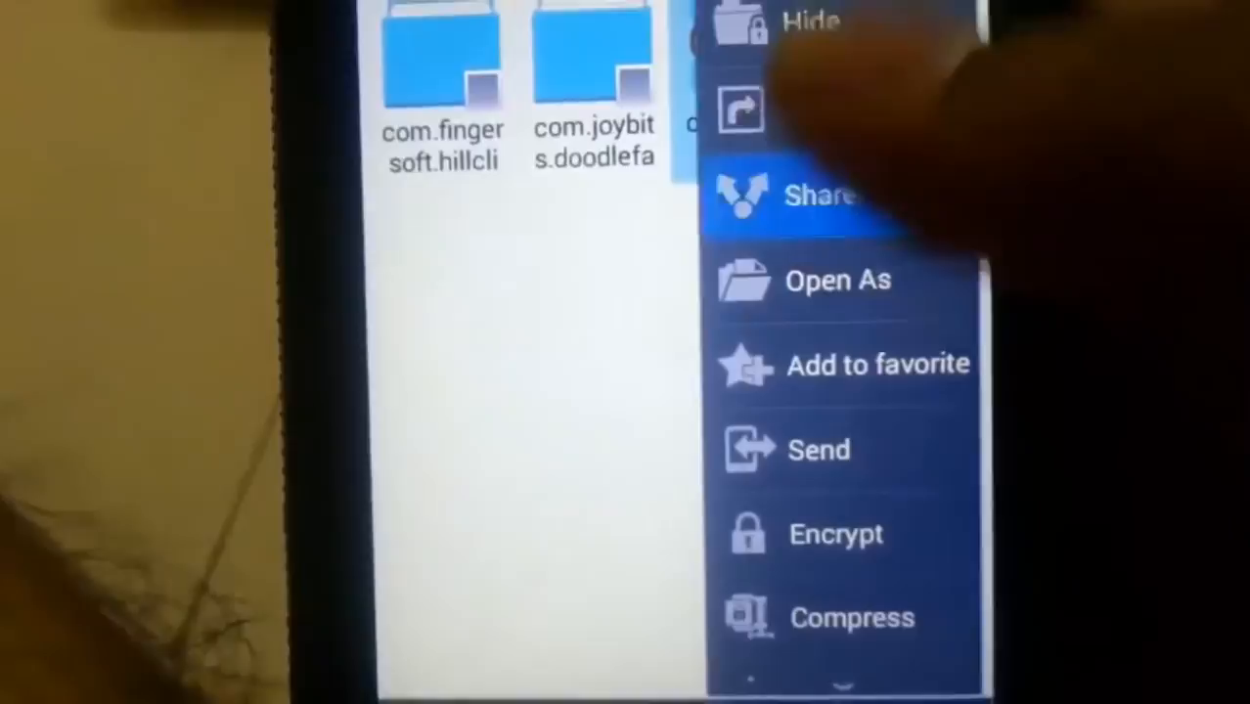
left_click(818, 449)
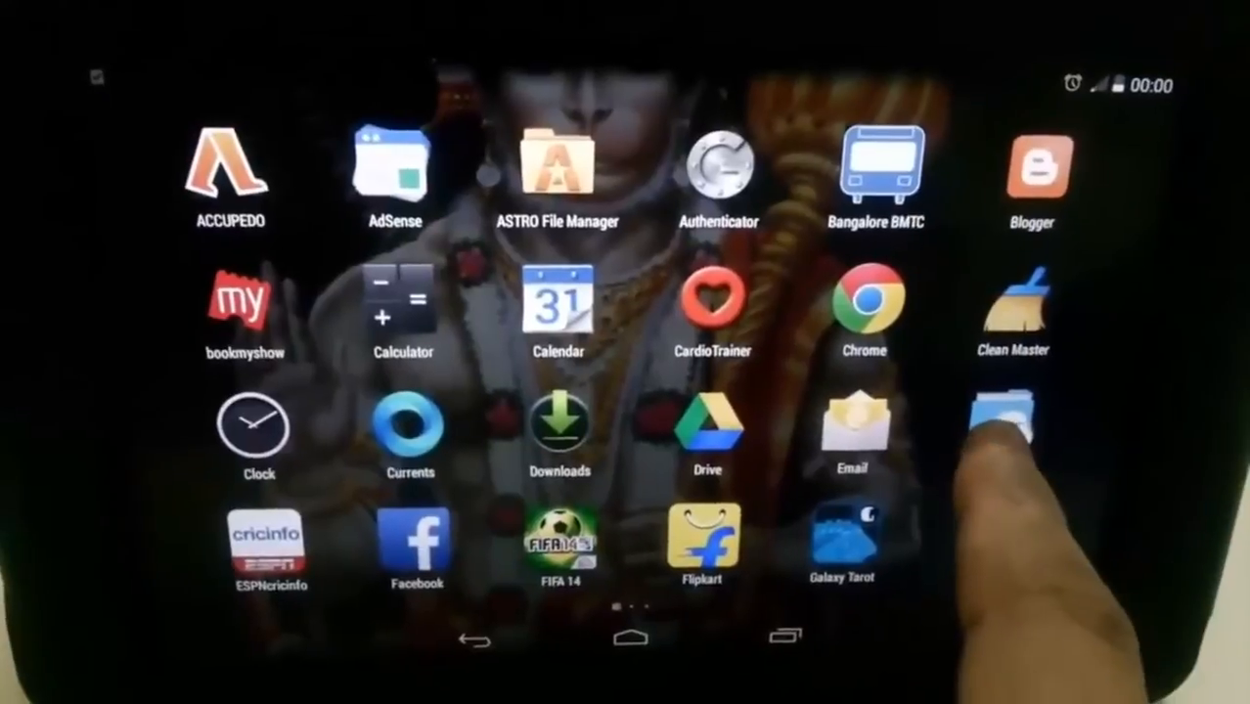
Launch ES File Explorer on the tablet to find the received carbon.zip.
left_click(558, 171)
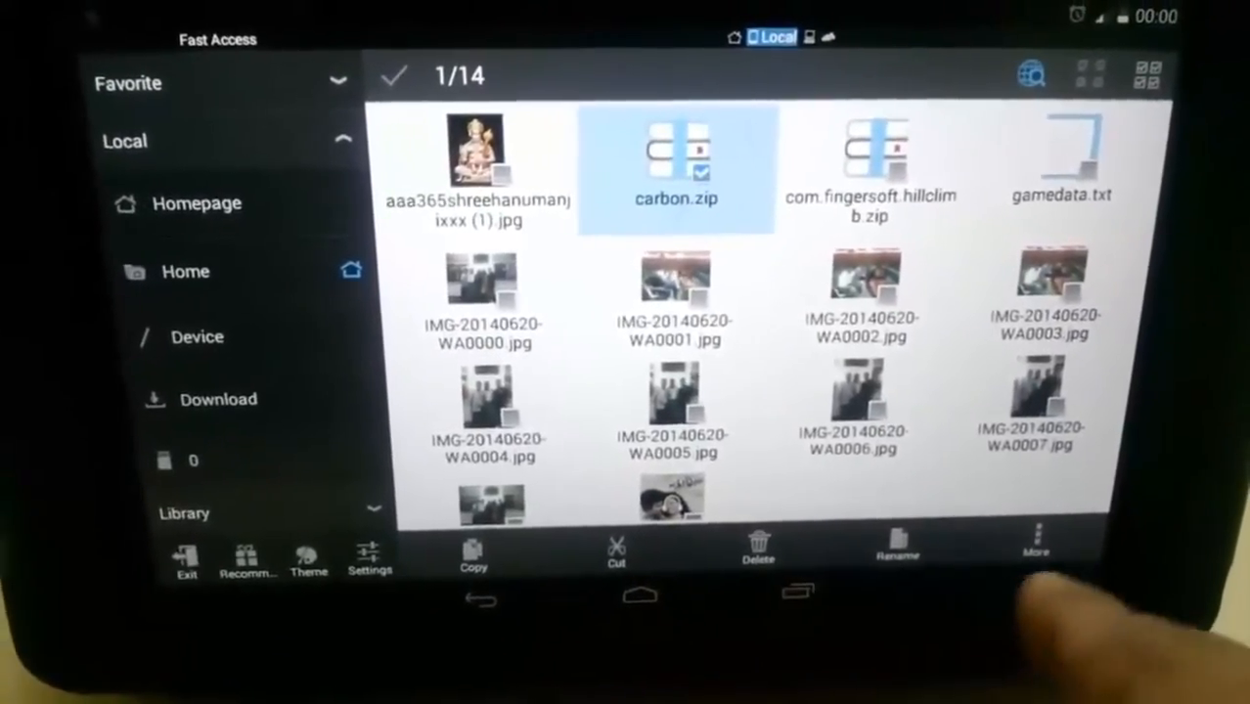
Navigate to carbon.zip's folder and bring up its More actions for extraction.
left_click(1033, 553)
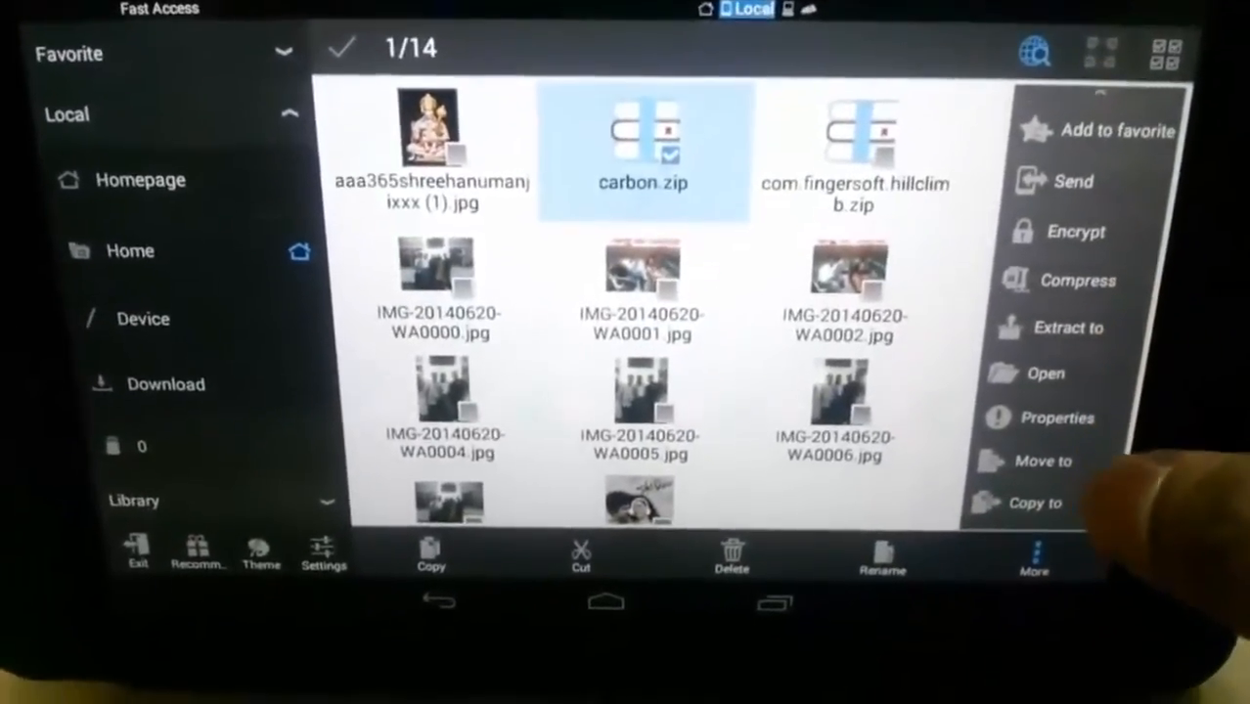
left_click(1042, 460)
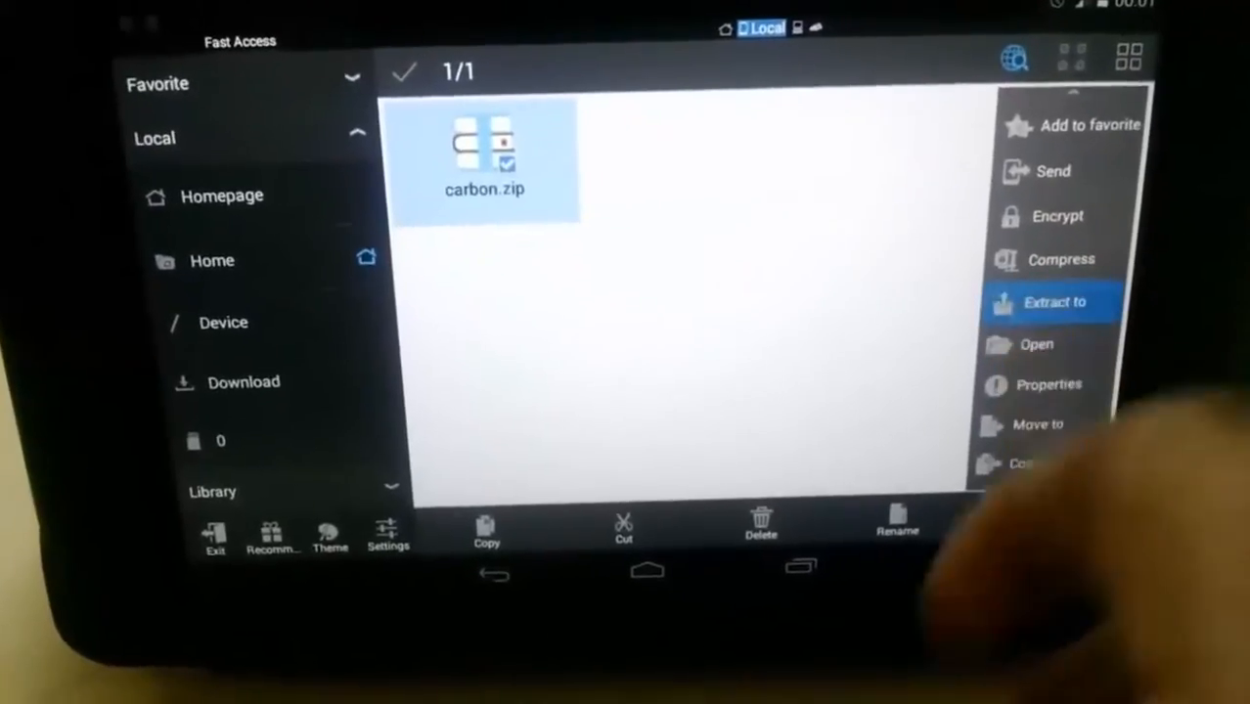
Extract carbon.zip into the current path, creating a carbon folder.
left_click(1052, 302)
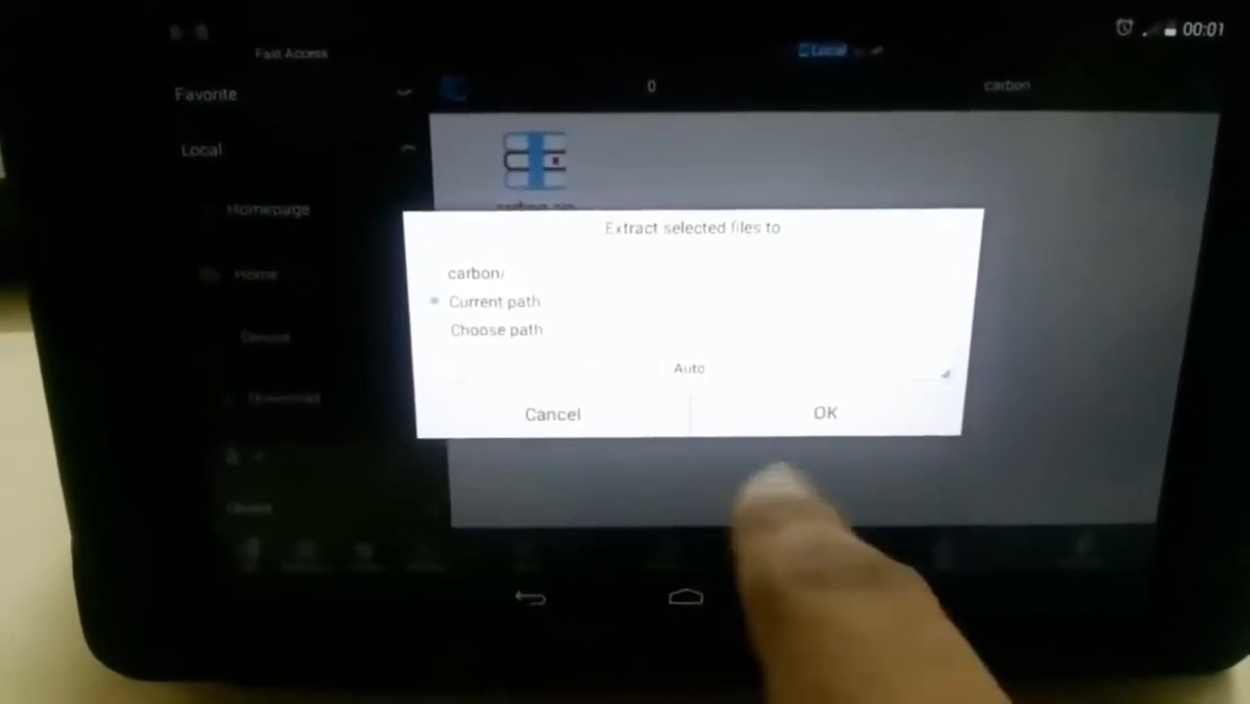
left_click(824, 413)
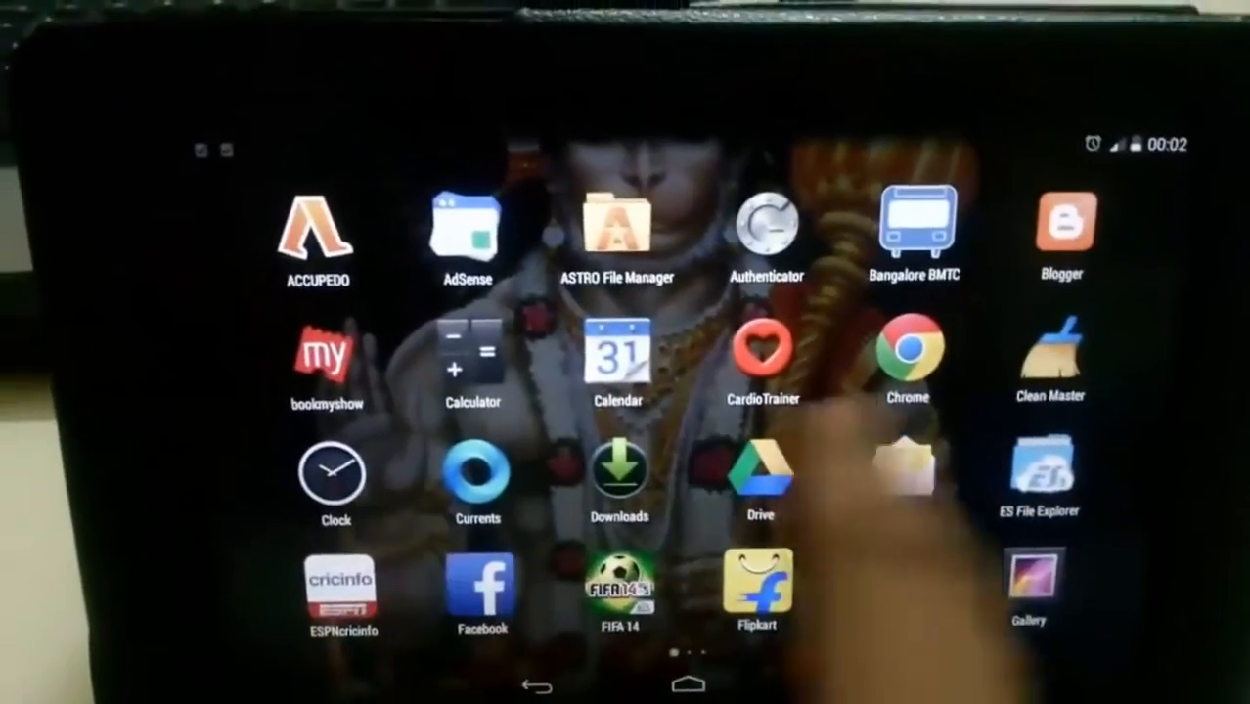
Scroll the tablet's app drawer toward the Helium icon.
scroll("left", 3)
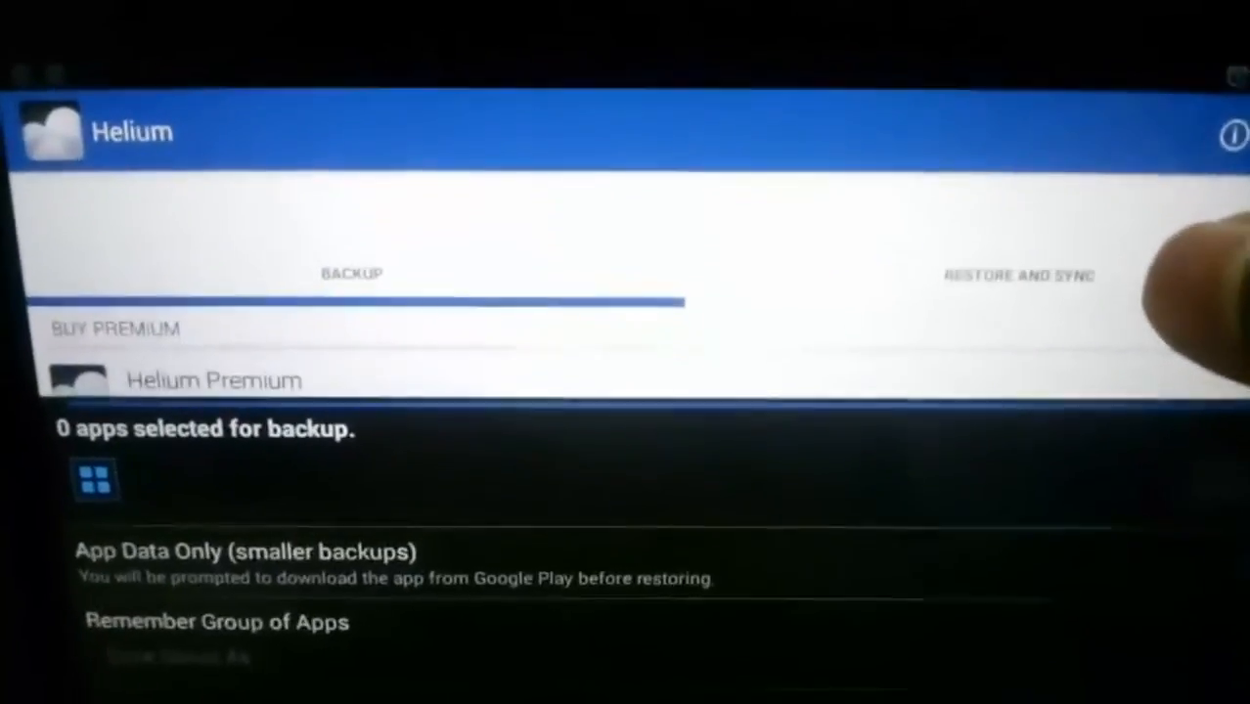
Switch Helium to Restore and Sync to pick backups from Internal Storage.
left_click(1017, 276)
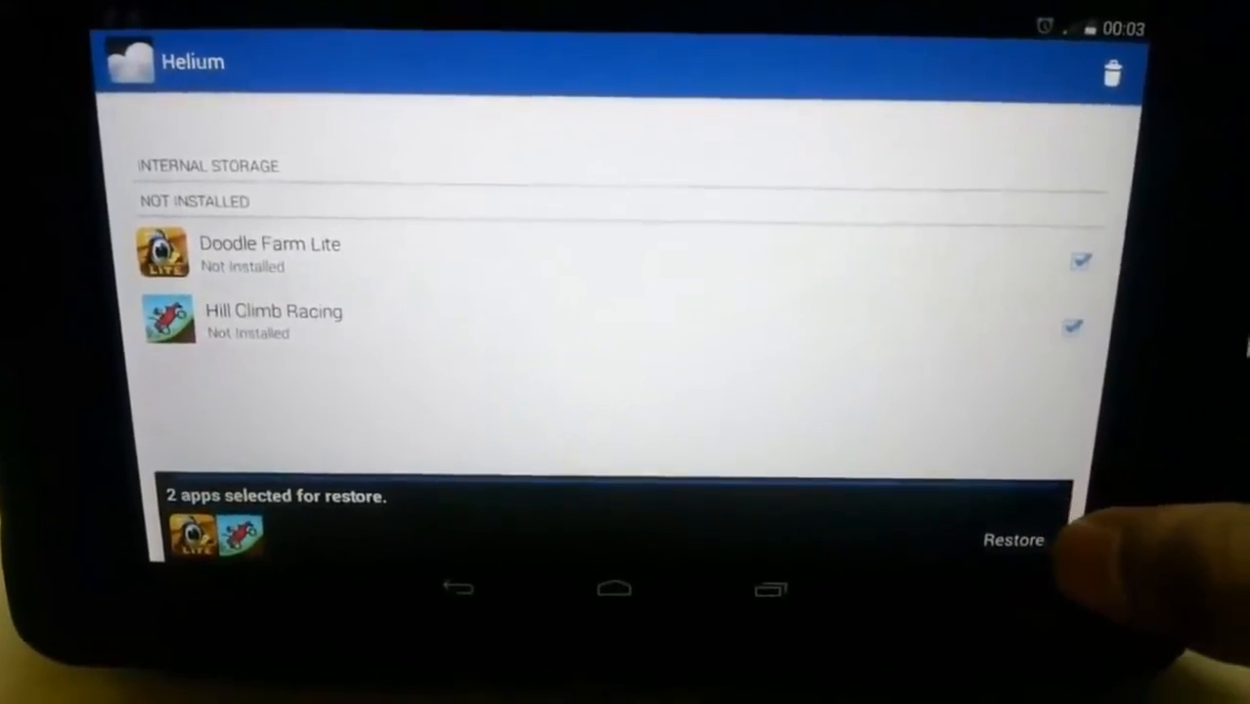
Start the full data restoration of Doodle Farm Lite and Hill Climb Racing.
left_click(1013, 539)
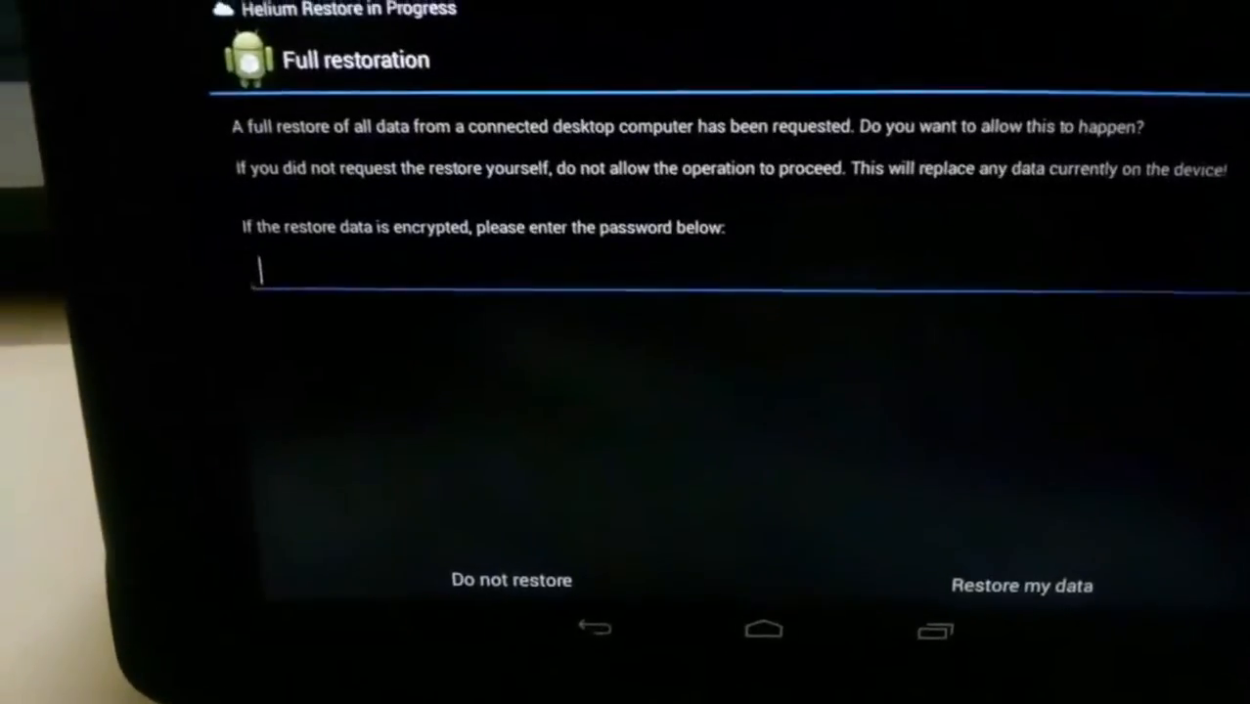
left_click(1021, 585)
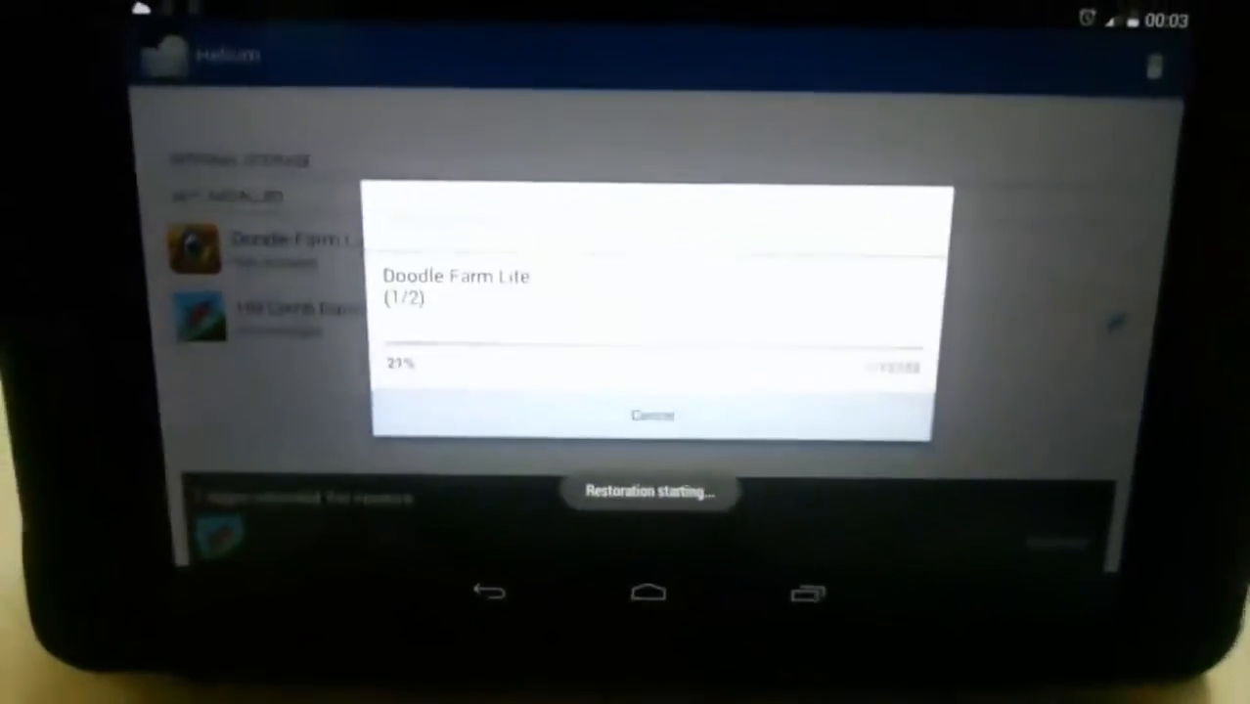